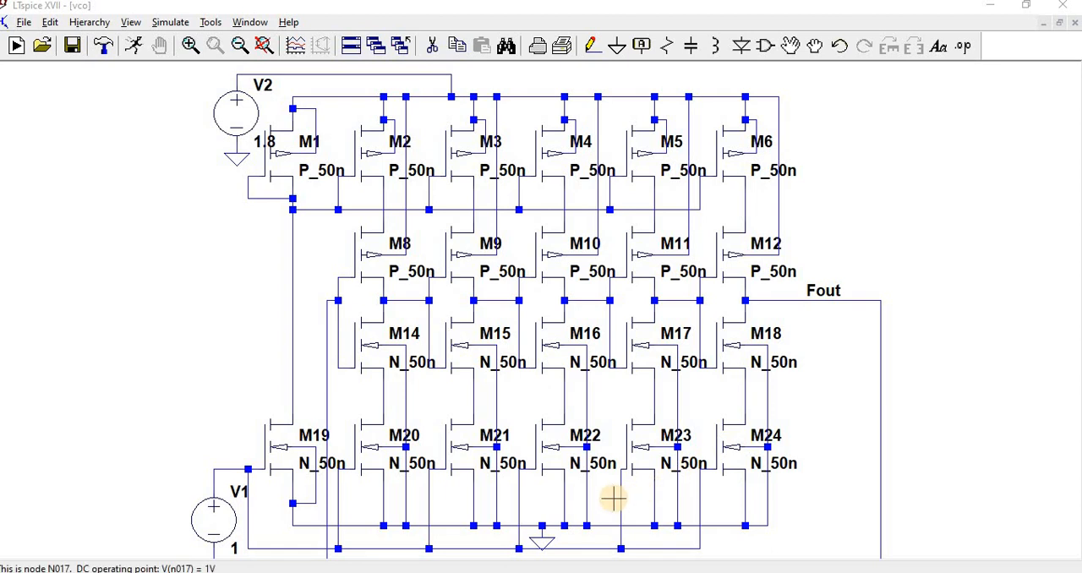
pyautogui.moveTo(398, 245)
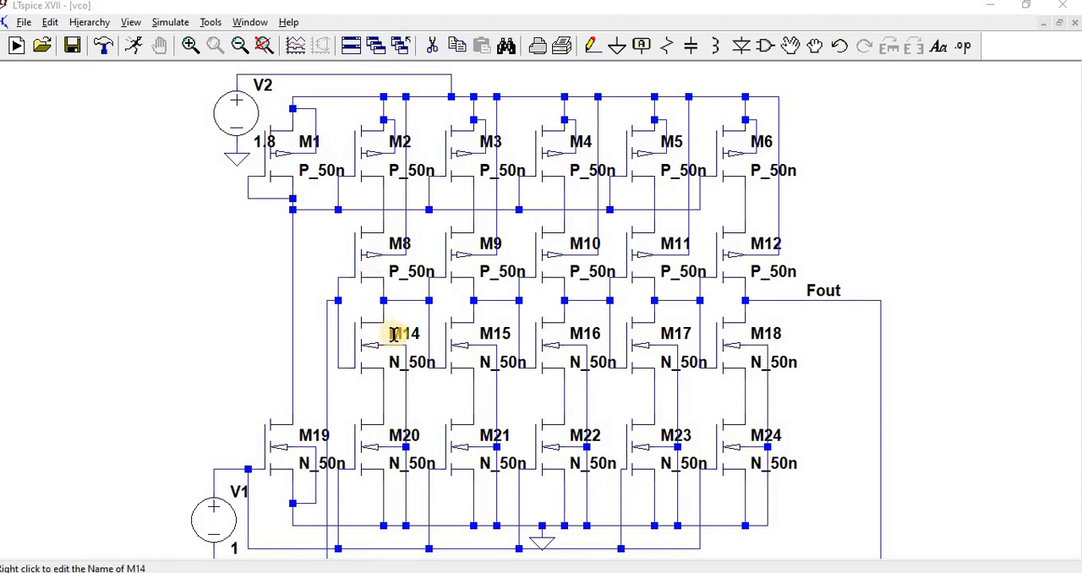
pyautogui.moveTo(479, 244)
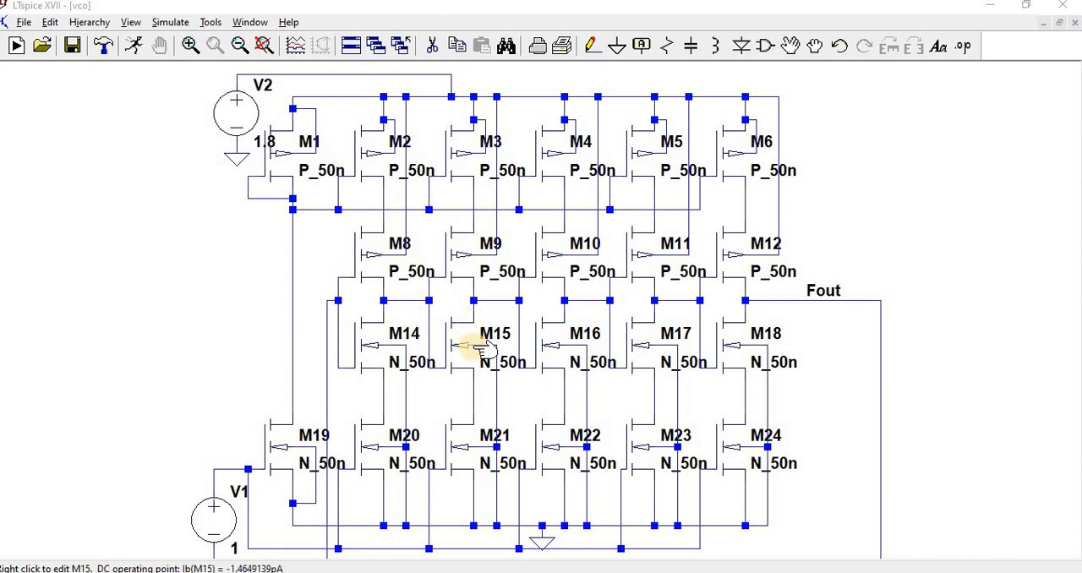
pyautogui.moveTo(646, 283)
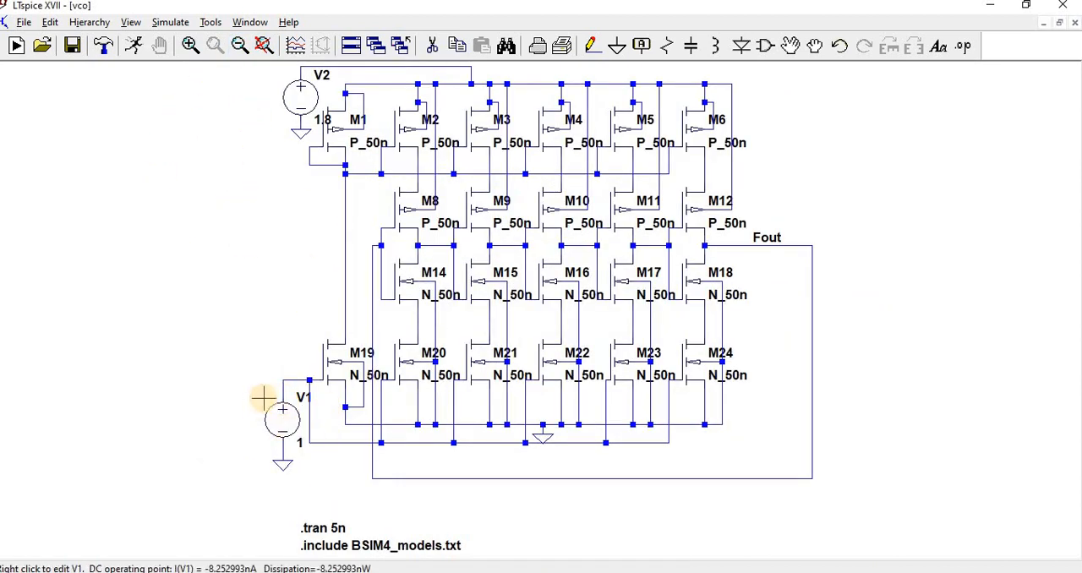
pyautogui.moveTo(280, 464)
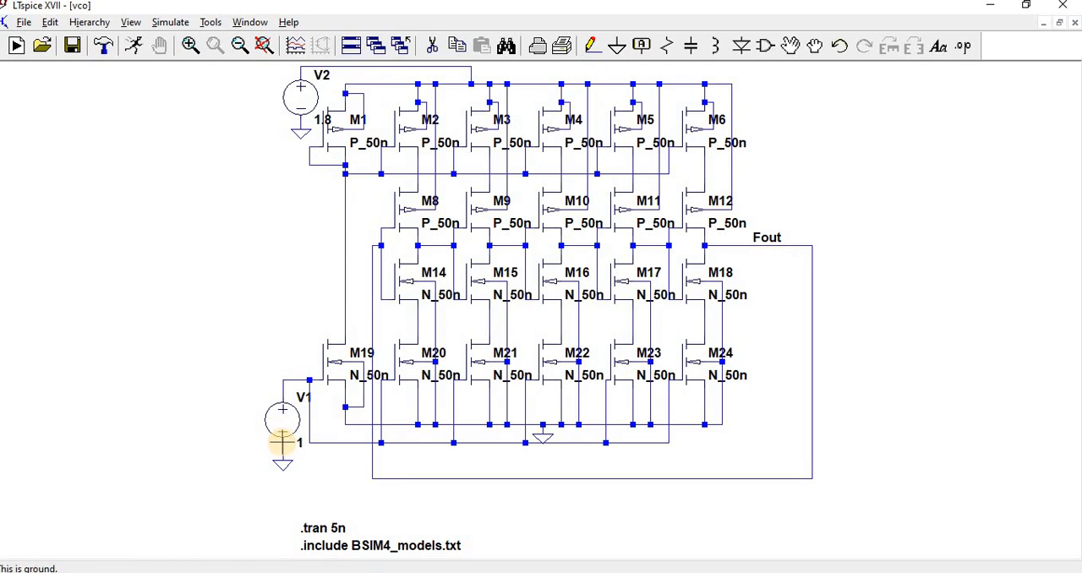
pyautogui.moveTo(330, 379)
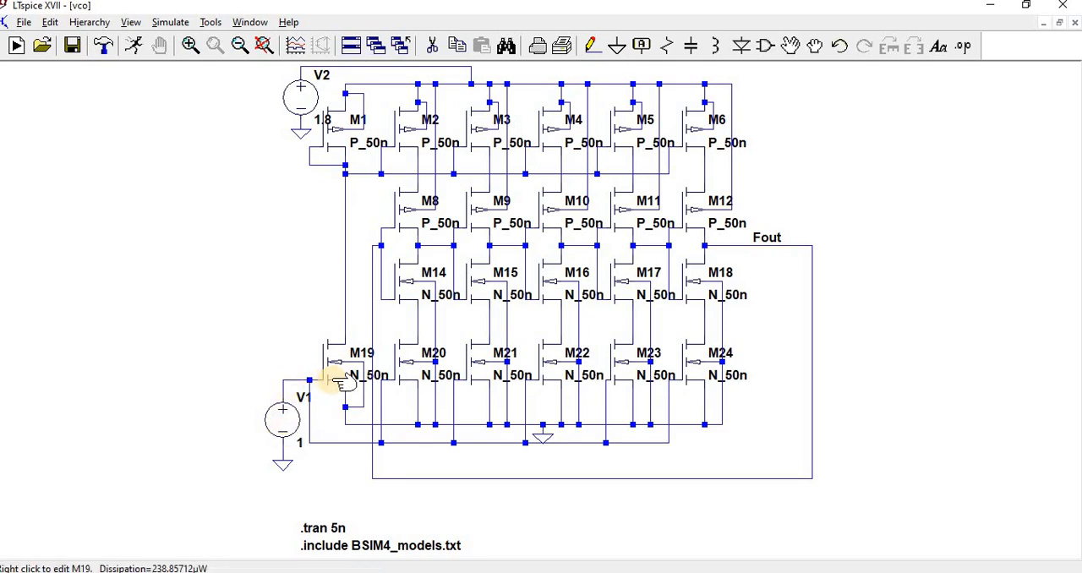
pyautogui.moveTo(340, 173)
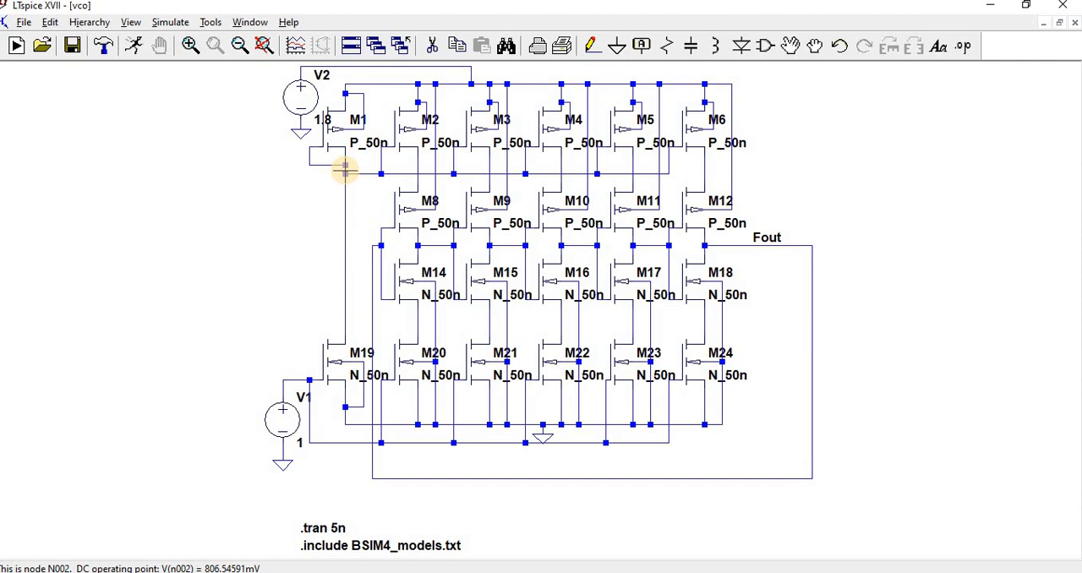
pyautogui.moveTo(342, 206)
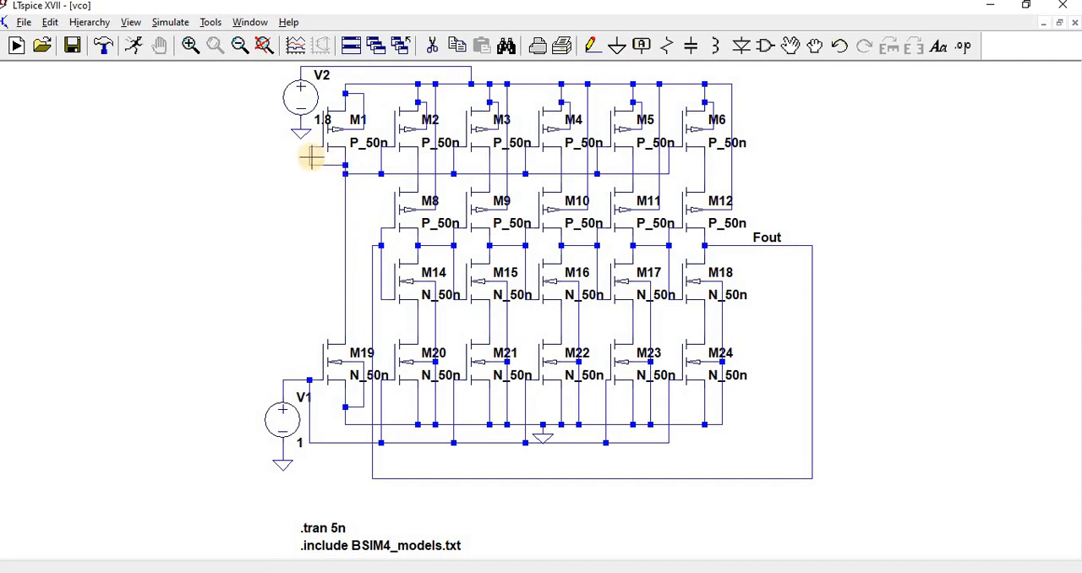
pyautogui.moveTo(342, 139)
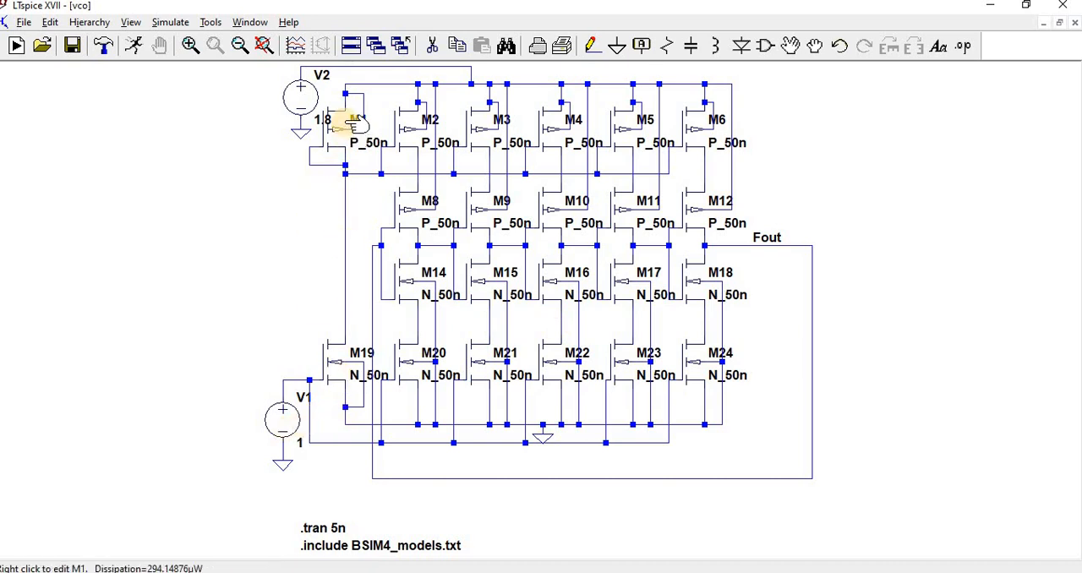
pyautogui.moveTo(571, 127)
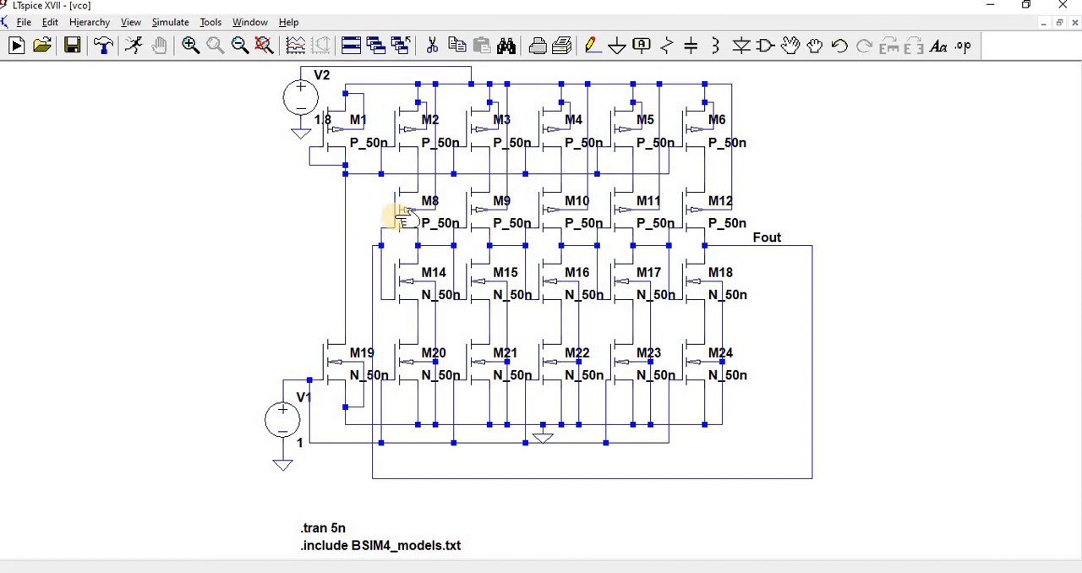
pyautogui.moveTo(524, 228)
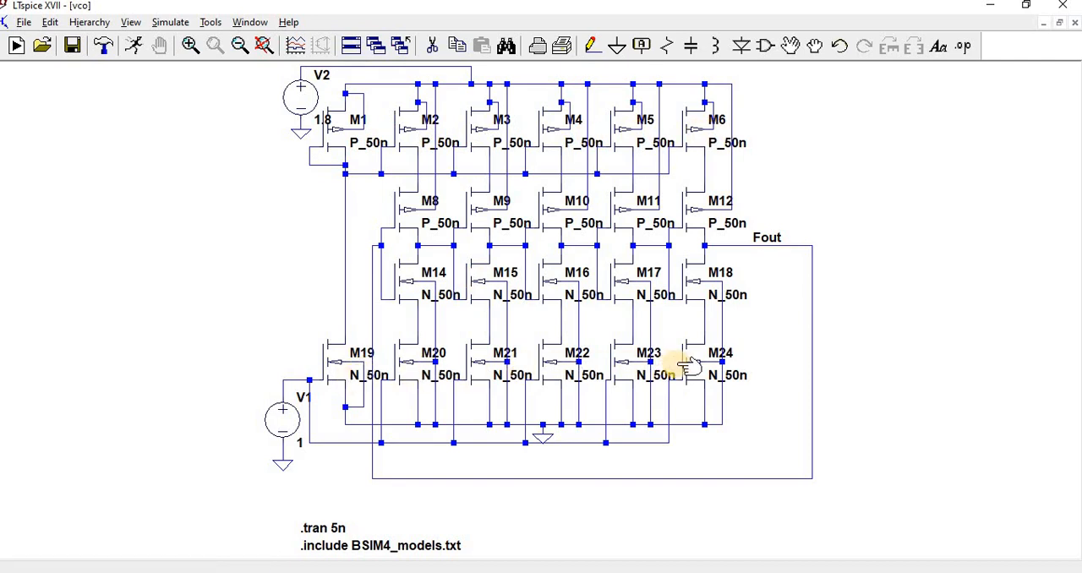
pyautogui.moveTo(744, 200)
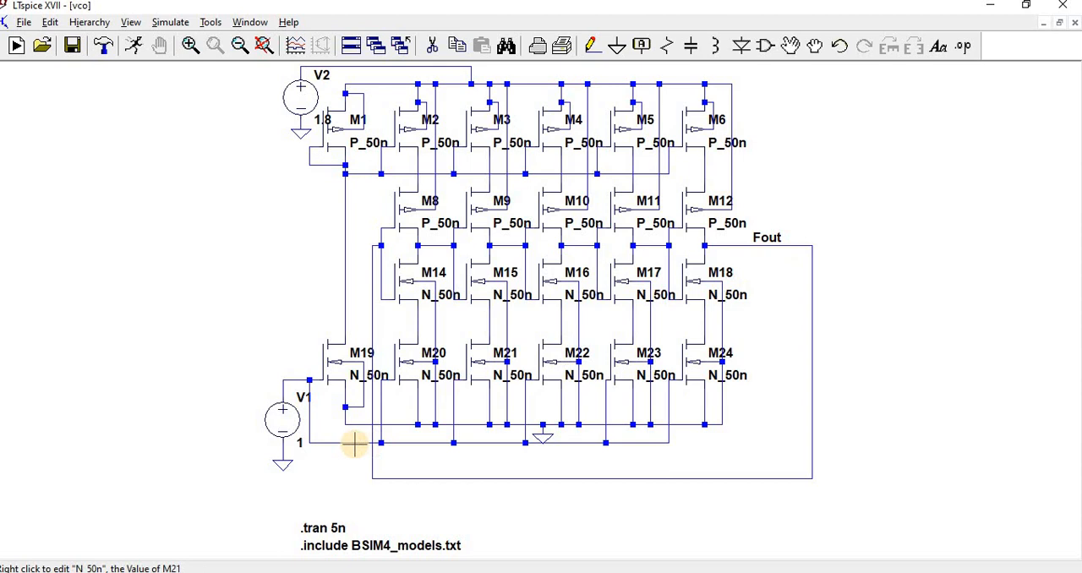
pyautogui.moveTo(274, 399)
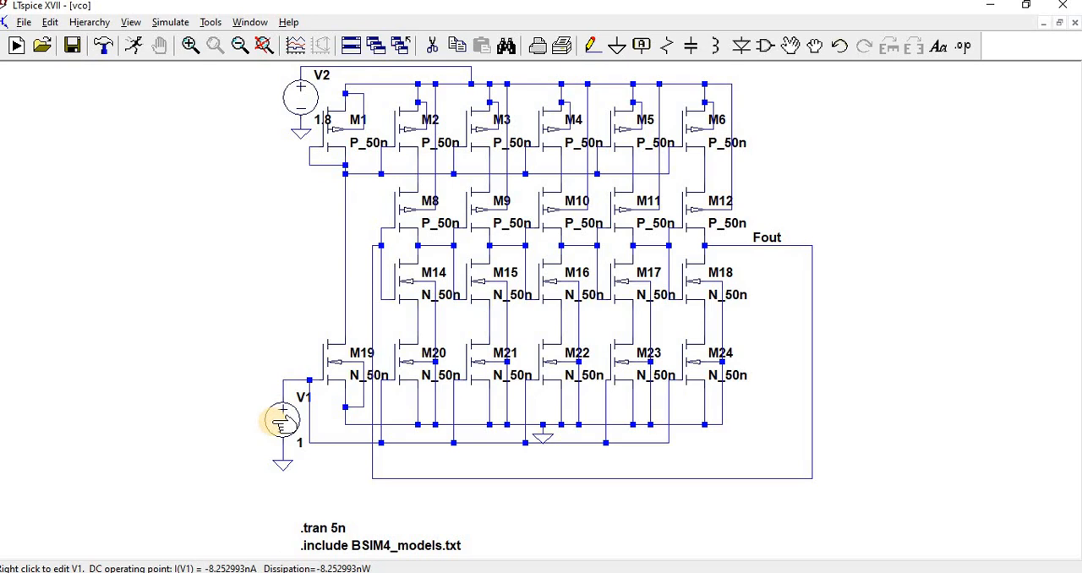
pyautogui.moveTo(330, 382)
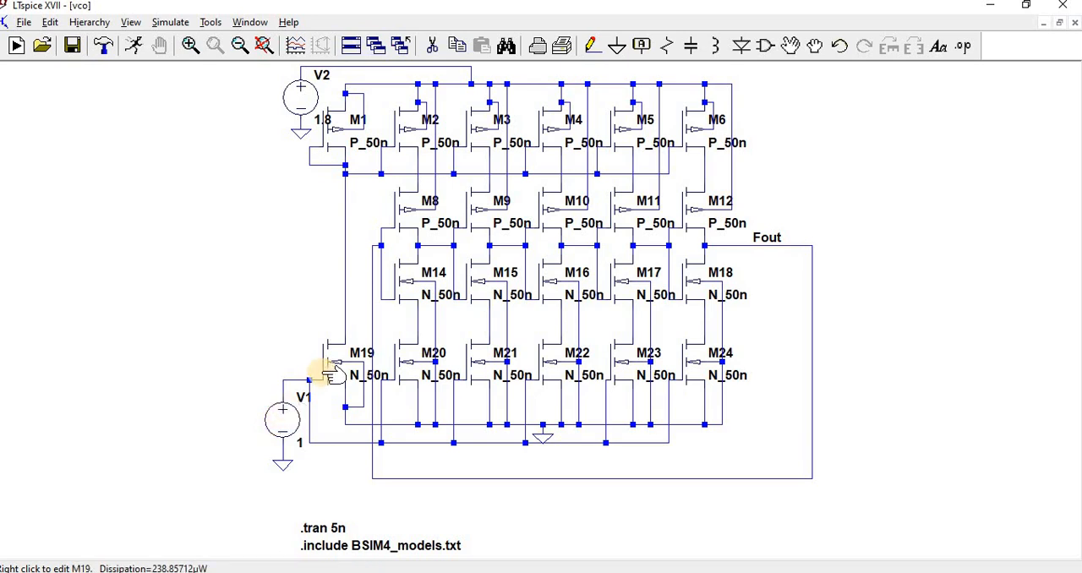
pyautogui.moveTo(351, 135)
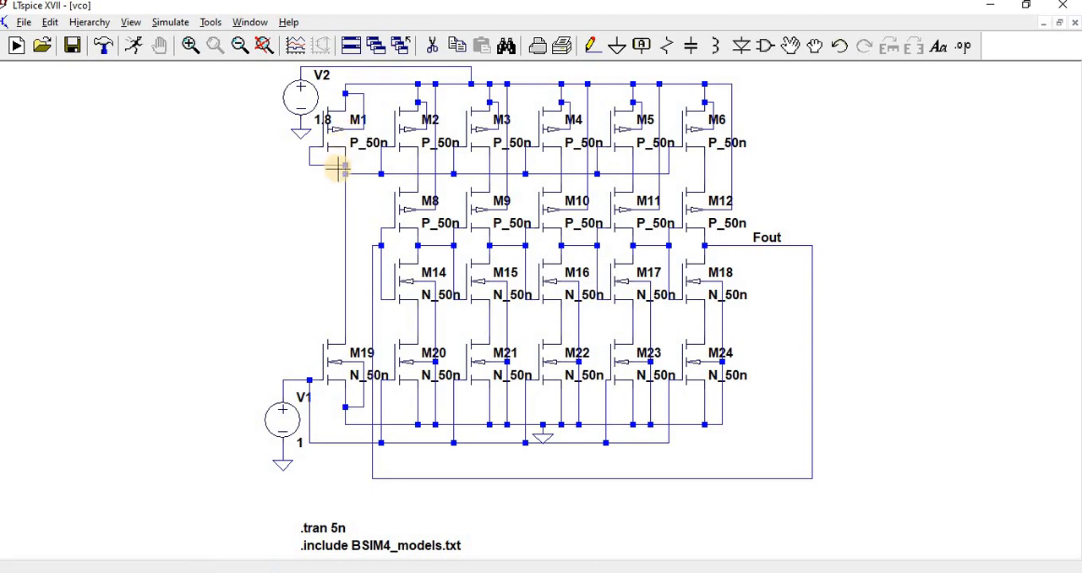
pyautogui.moveTo(431, 93)
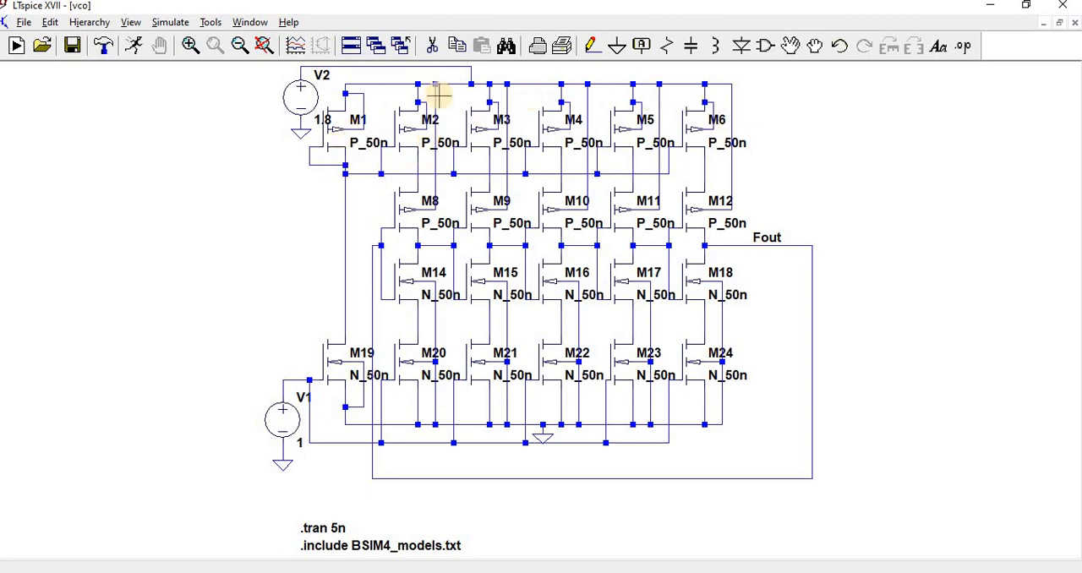
pyautogui.moveTo(410, 87)
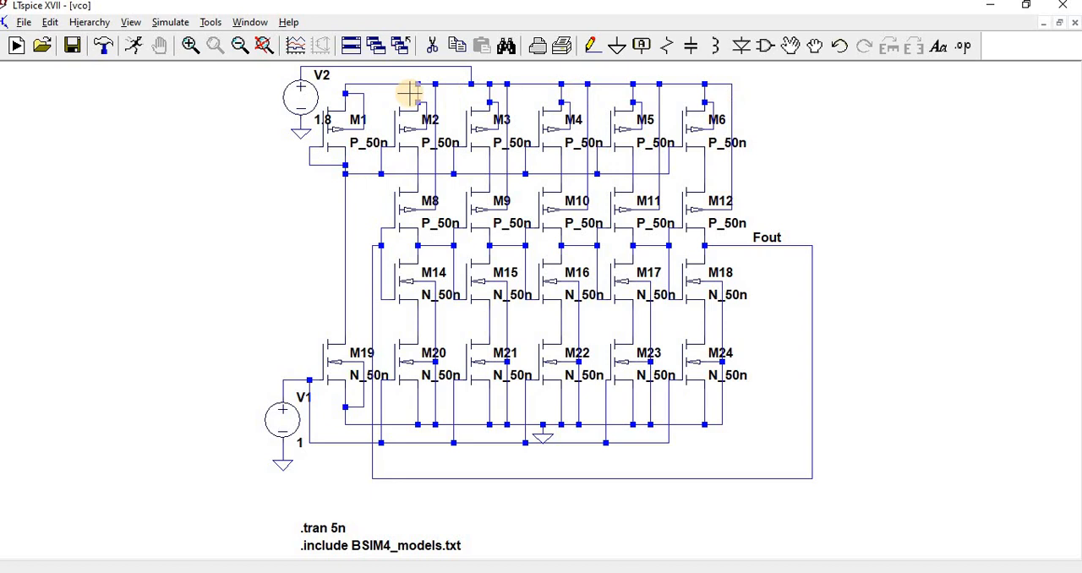
pyautogui.moveTo(529, 169)
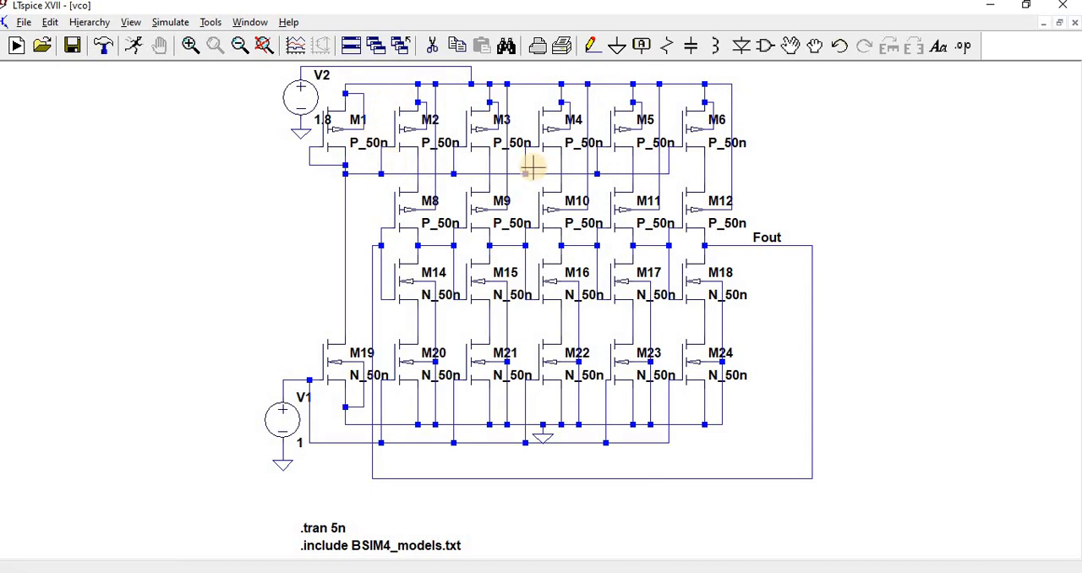
pyautogui.moveTo(605, 333)
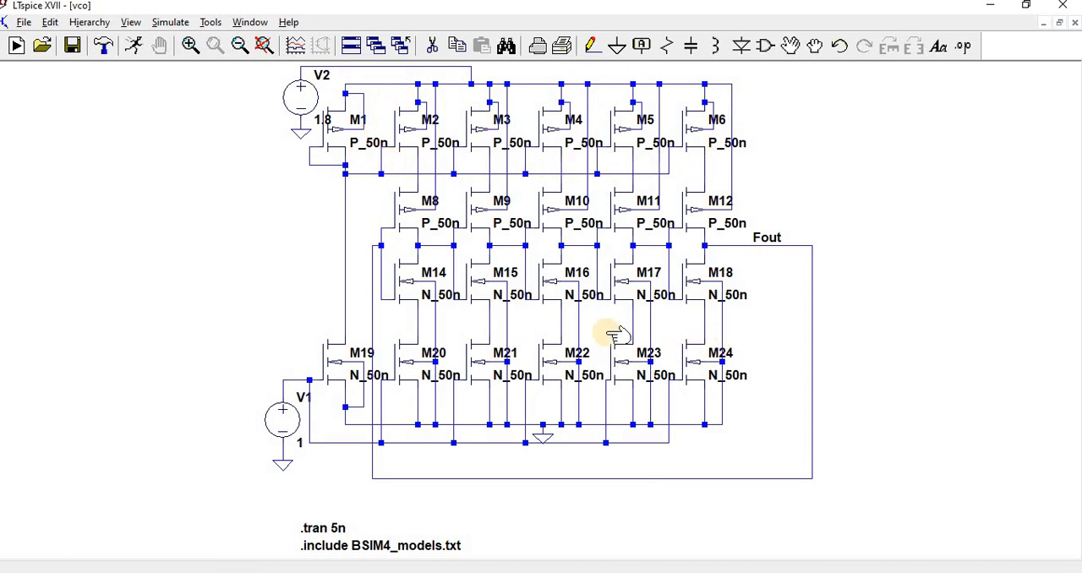
pyautogui.moveTo(754, 360)
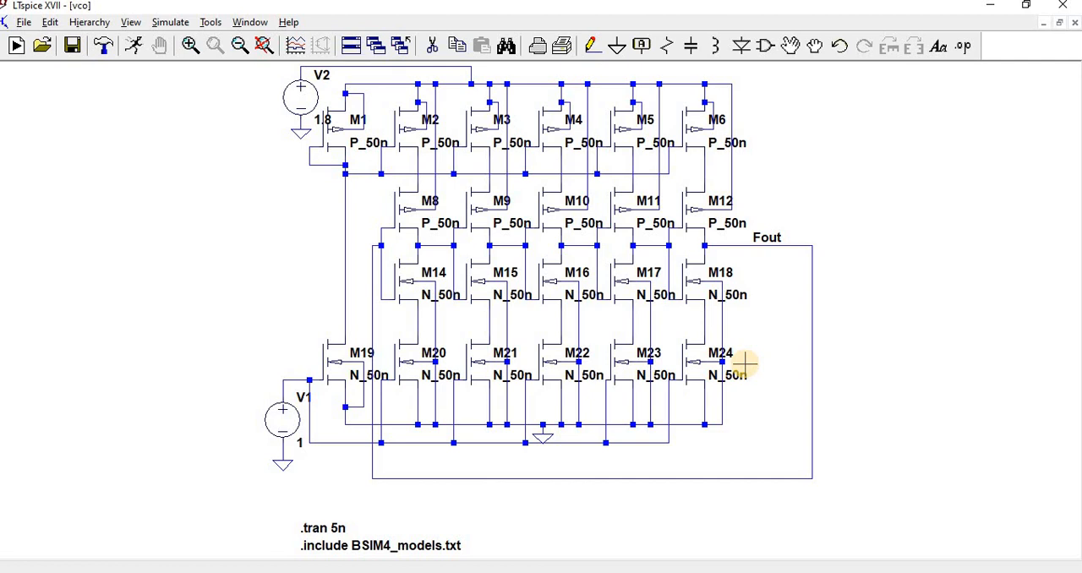
pyautogui.moveTo(794, 351)
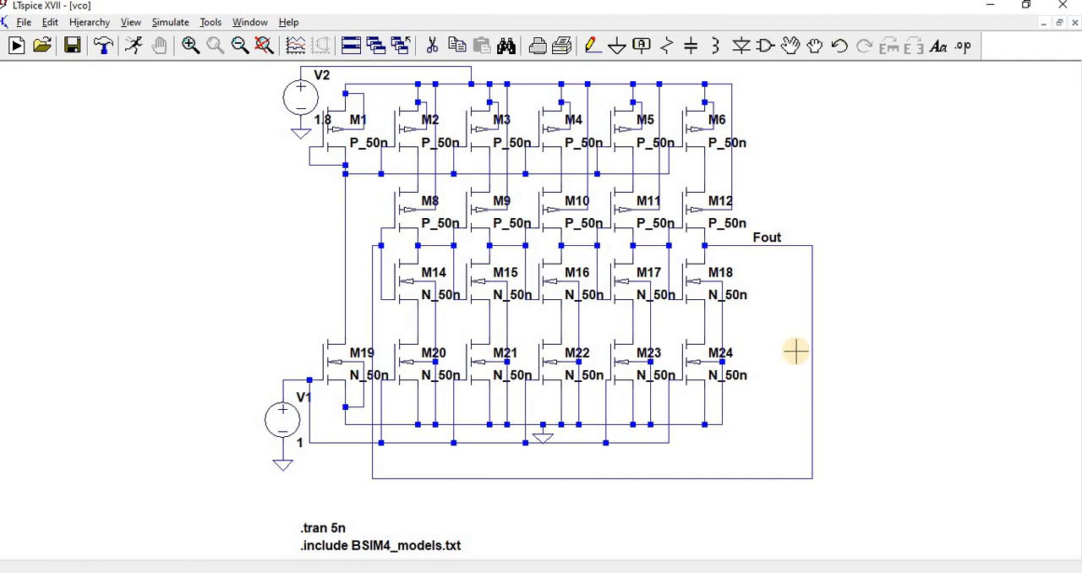
pyautogui.moveTo(427, 163)
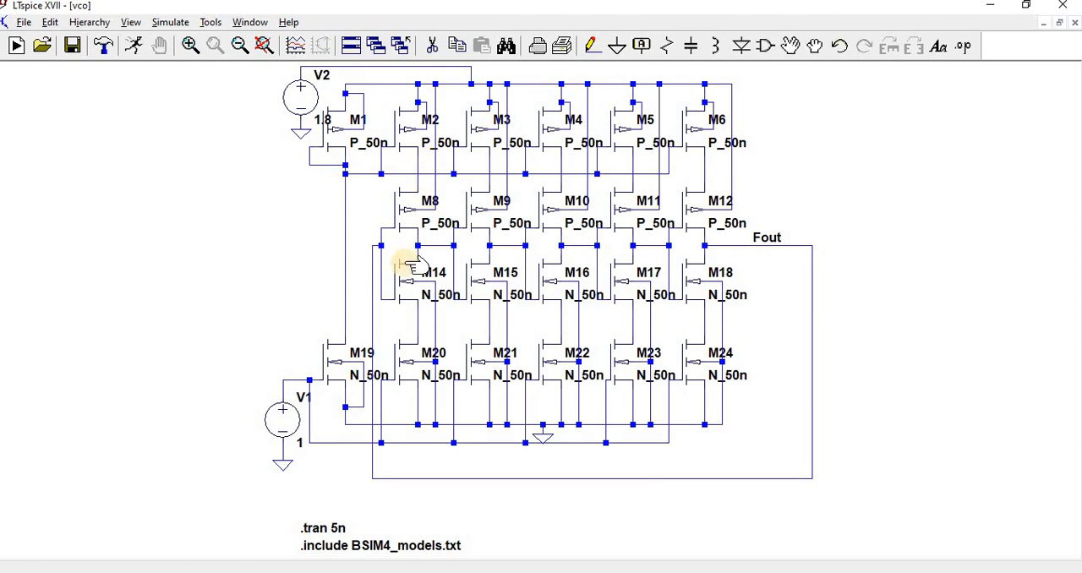
pyautogui.moveTo(393, 258)
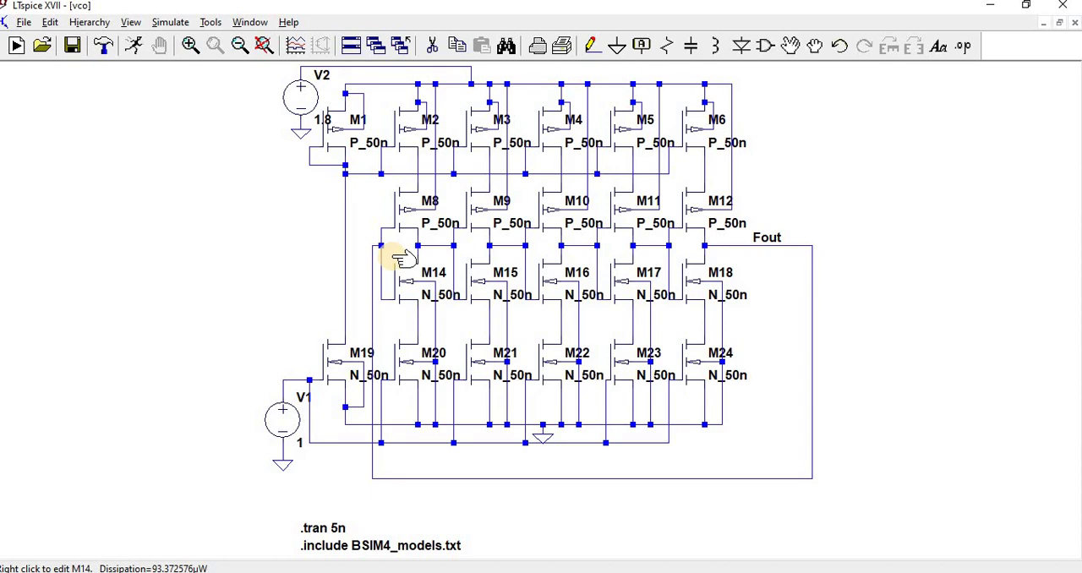
pyautogui.moveTo(371, 264)
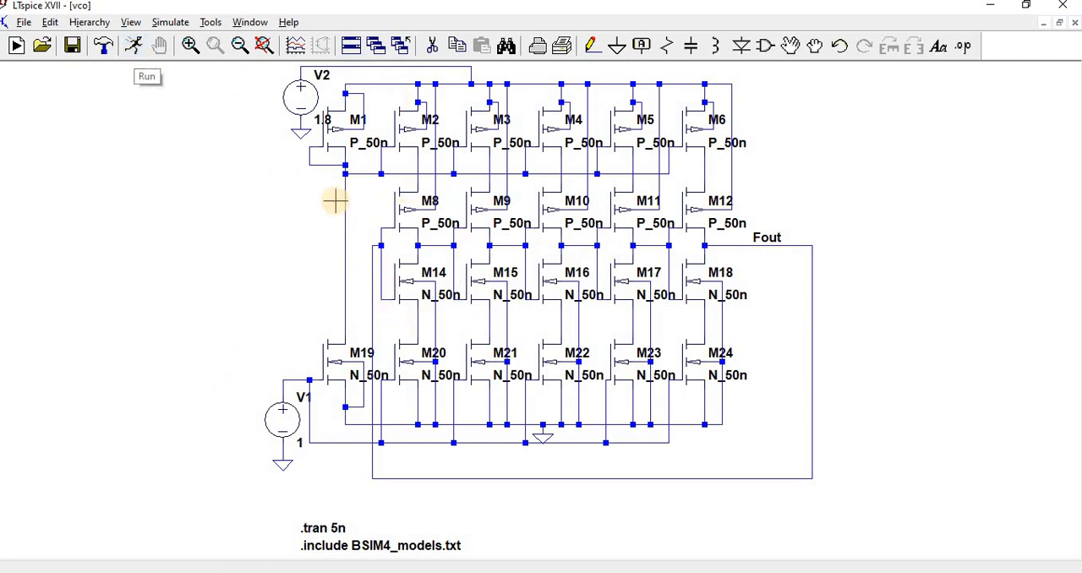
pyautogui.moveTo(334, 222)
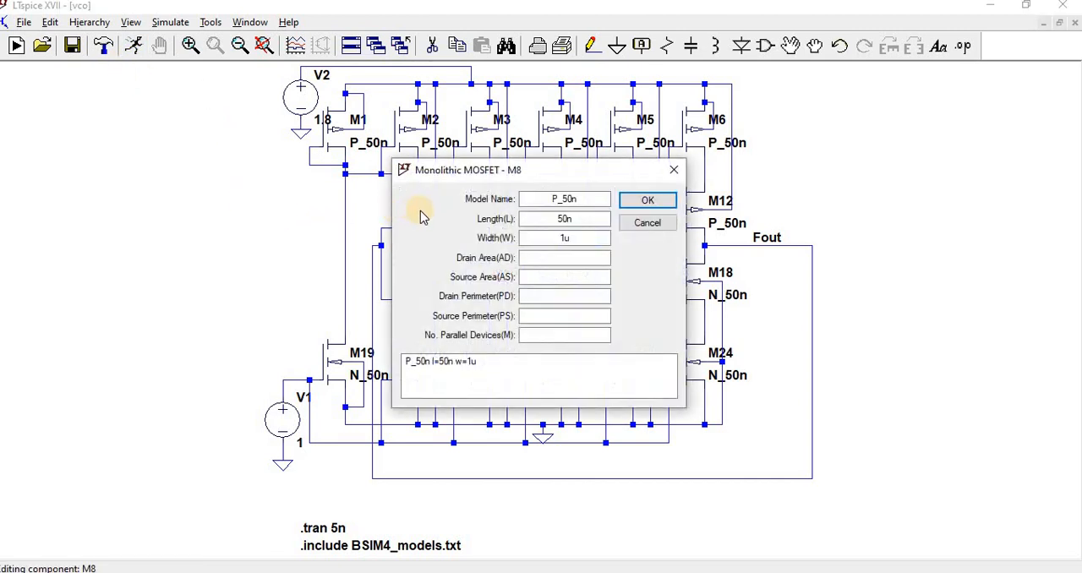
# - After reviewing M8 and M14, run the 5 ns transient and plot V(fout) maximized
pyautogui.click(565, 219)
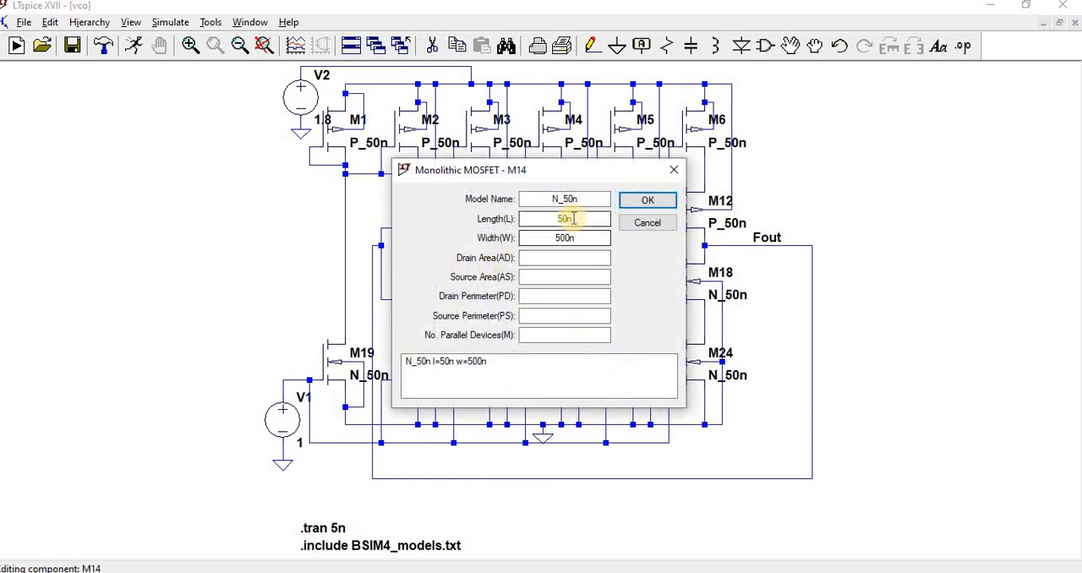
pyautogui.click(648, 199)
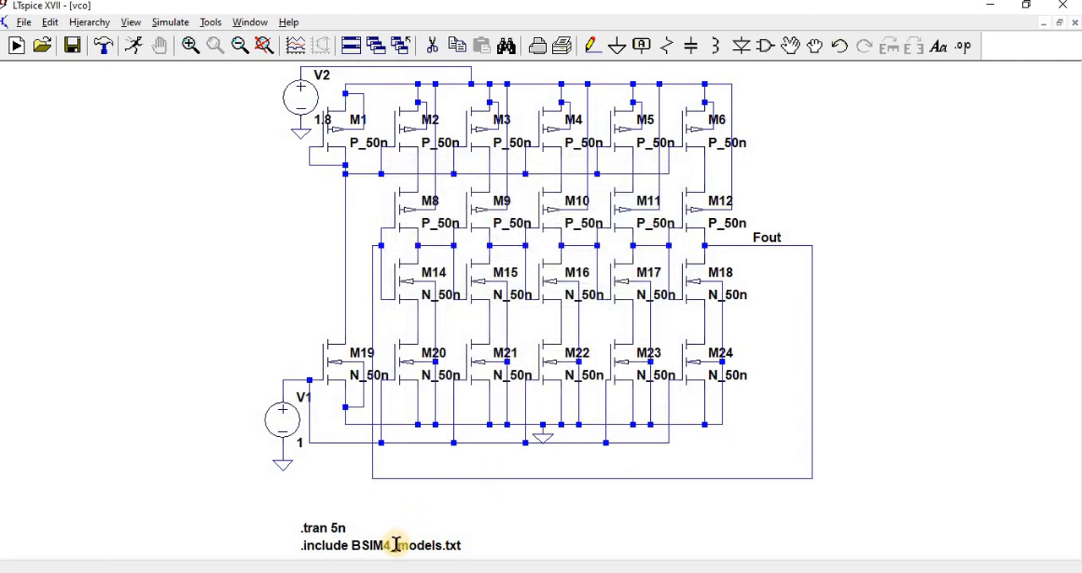
pyautogui.moveTo(453, 549)
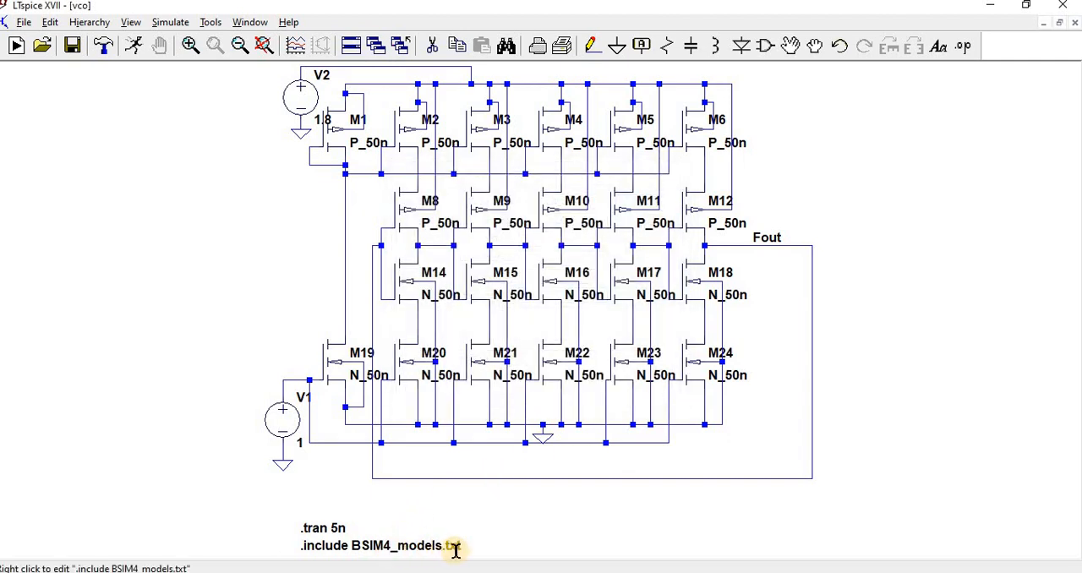
pyautogui.moveTo(338, 148)
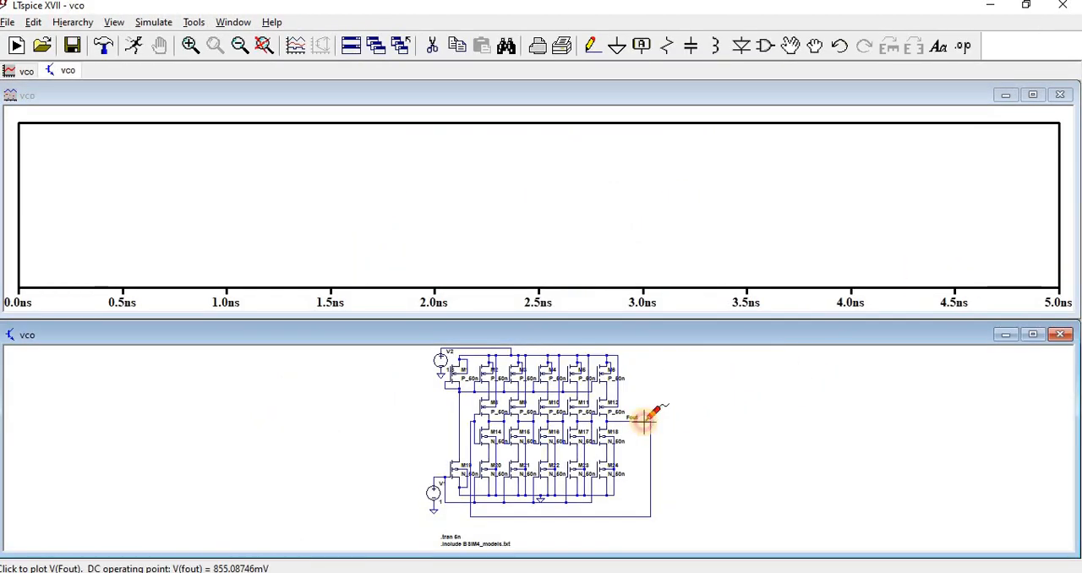
pyautogui.click(641, 423)
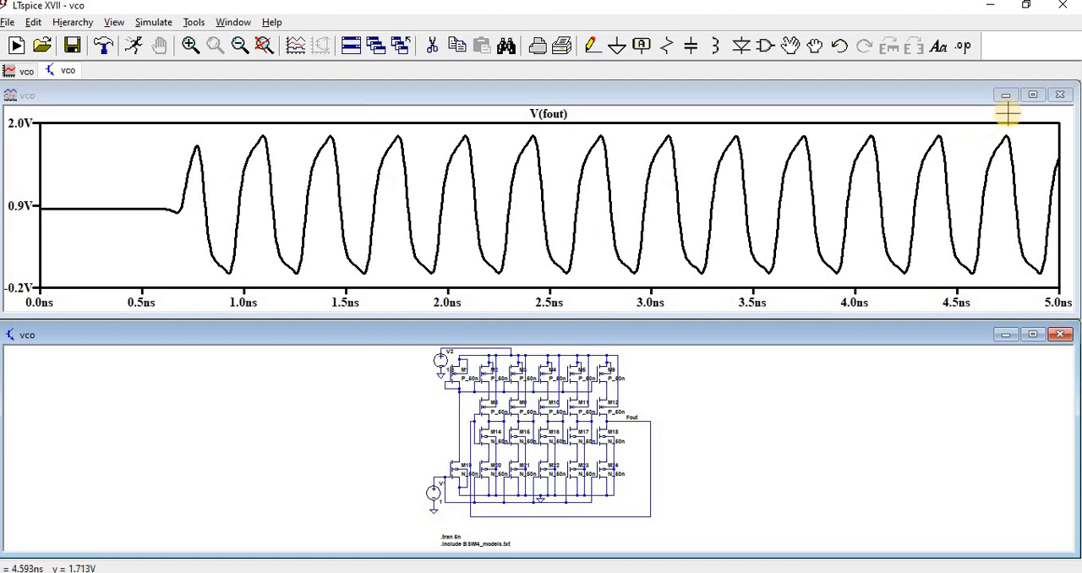
pyautogui.click(1028, 95)
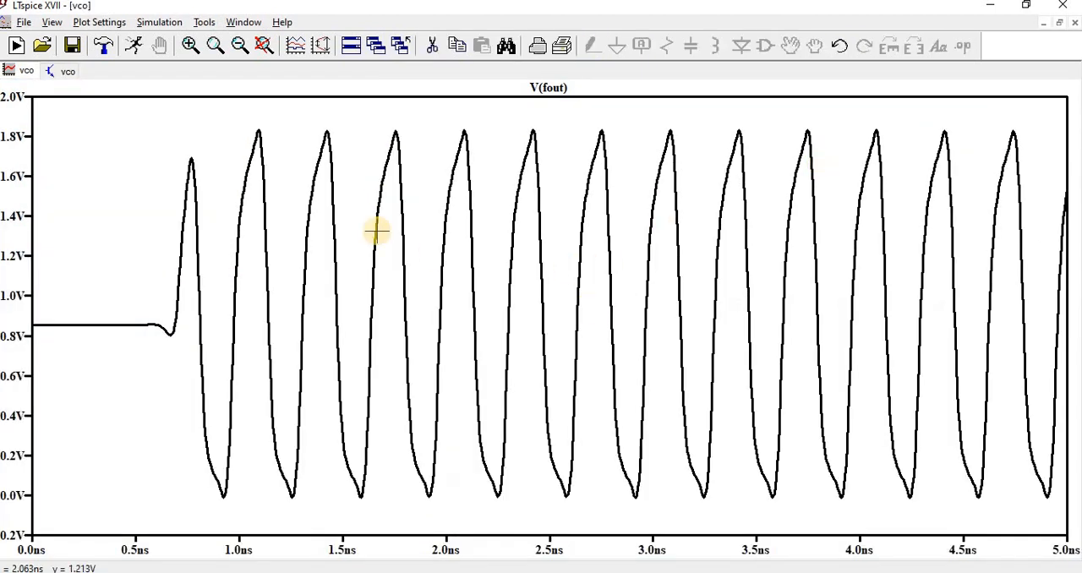
pyautogui.moveTo(543, 88)
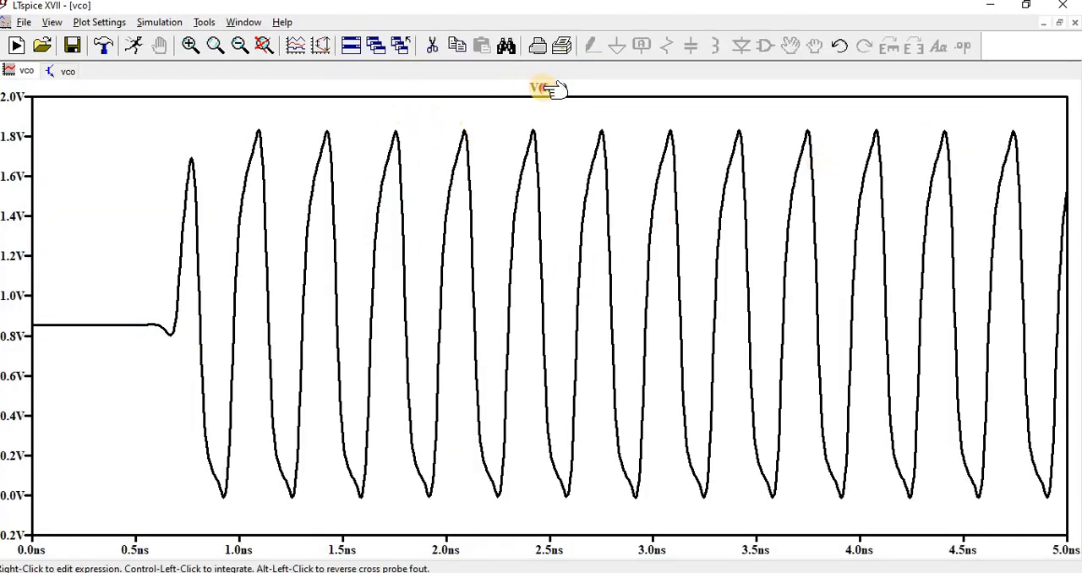
# - Attach cursors to V(fout) and place Cursor 2 mid-swing on a rising edge
pyautogui.click(547, 88)
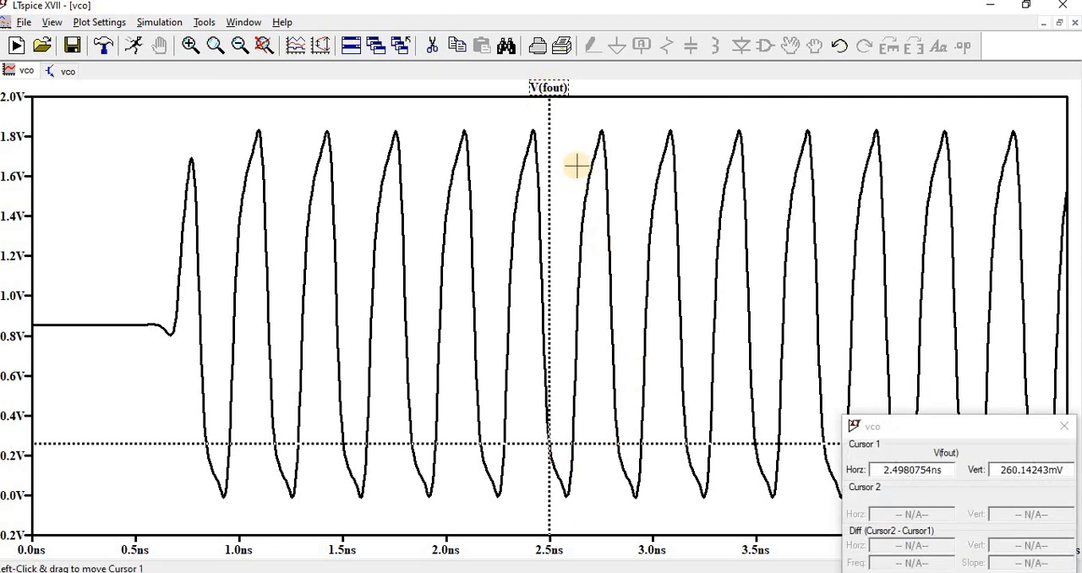
pyautogui.moveTo(546, 87)
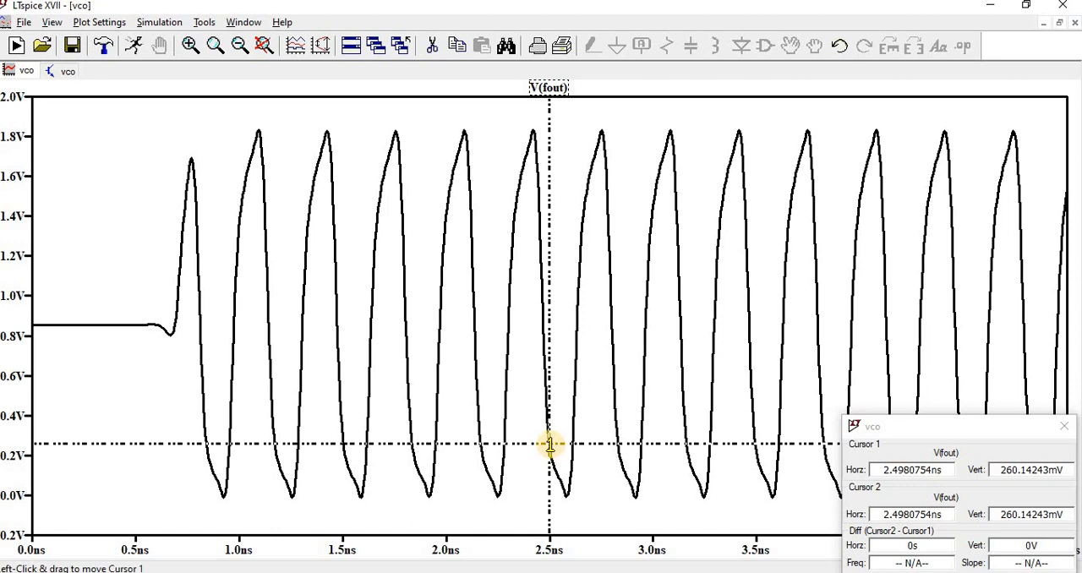
pyautogui.moveTo(549, 444); pyautogui.dragTo(592, 444)
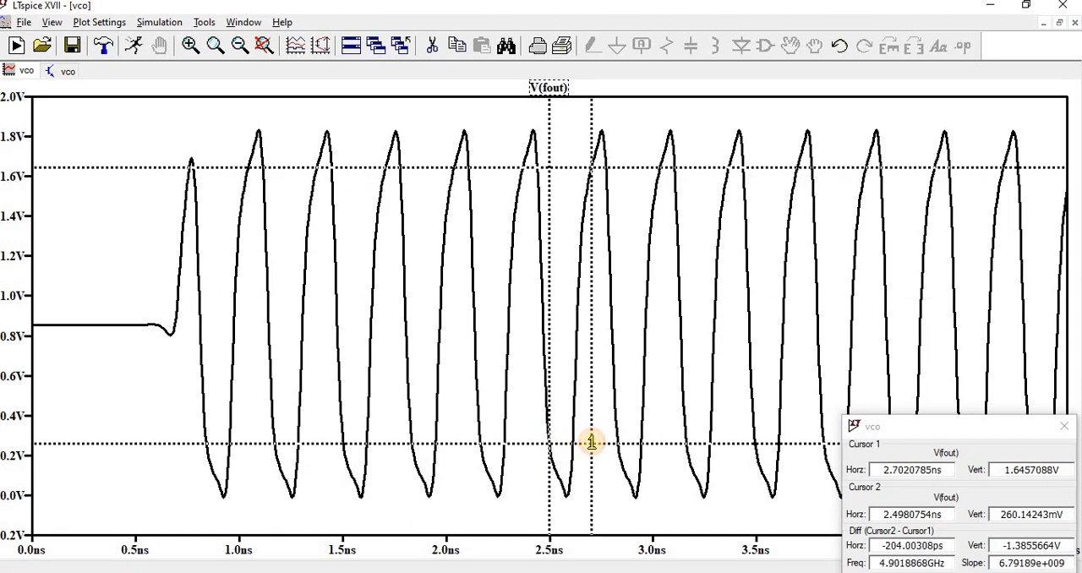
pyautogui.moveTo(592, 442); pyautogui.dragTo(544, 385)
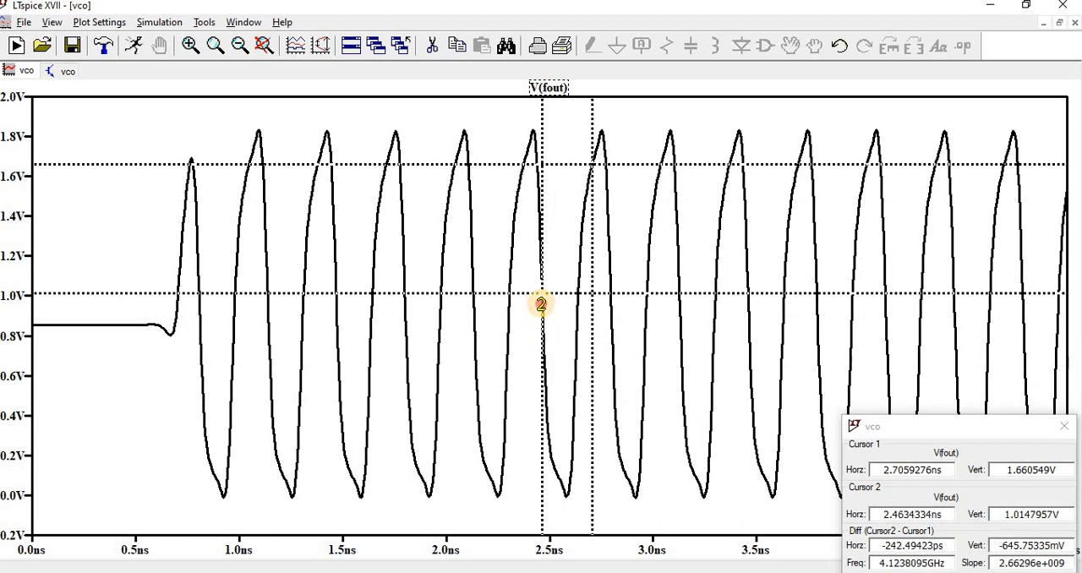
pyautogui.moveTo(541, 305); pyautogui.dragTo(541, 312)
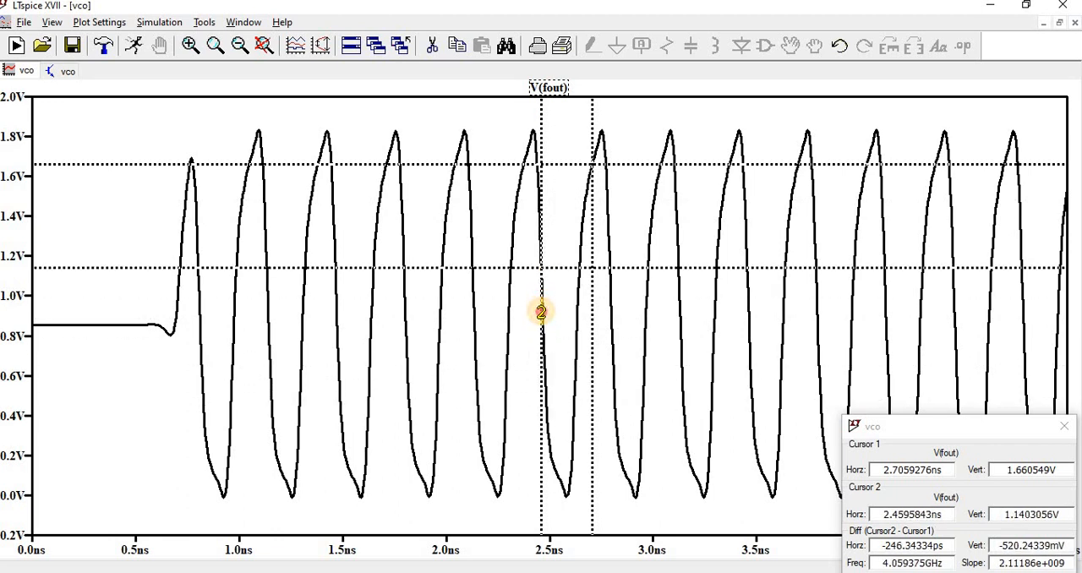
pyautogui.moveTo(541, 313); pyautogui.dragTo(579, 295)
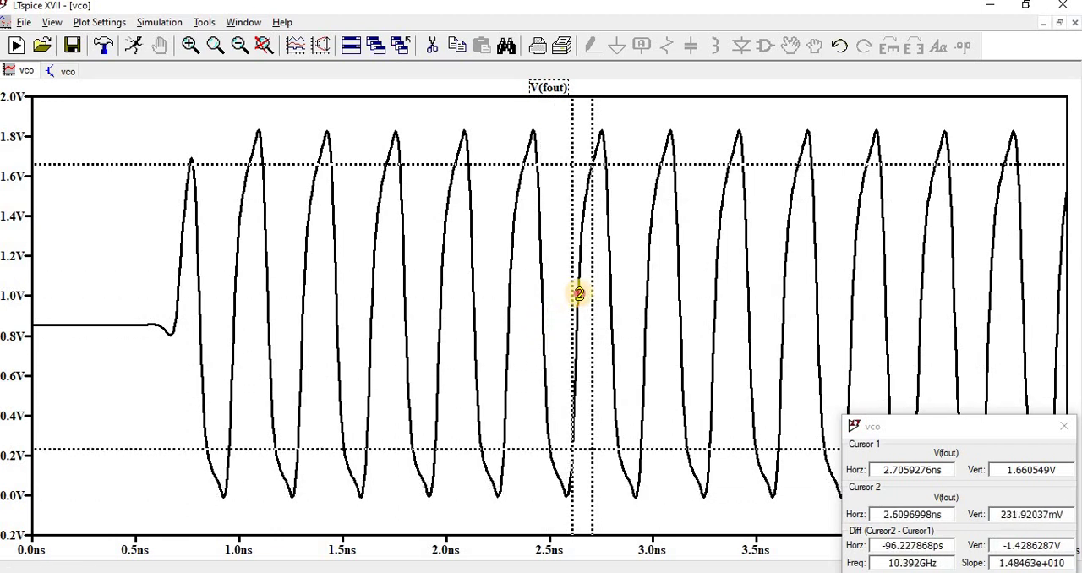
pyautogui.moveTo(579, 295); pyautogui.dragTo(590, 163)
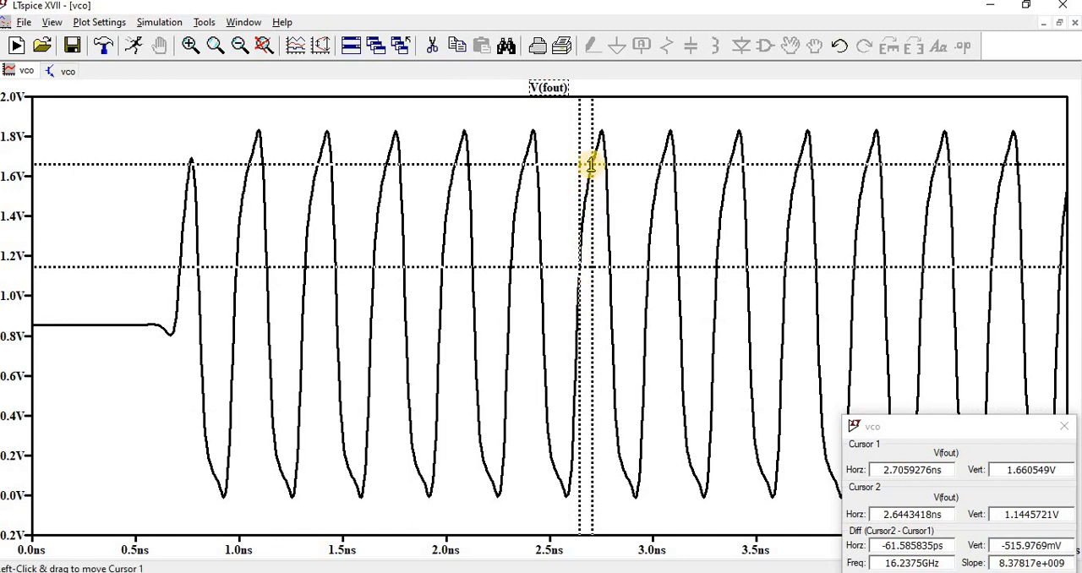
# - Align Cursor 1 on the previous rising edge, measuring about 331 ps and 3.02 GHz
pyautogui.moveTo(589, 166); pyautogui.dragTo(541, 237)
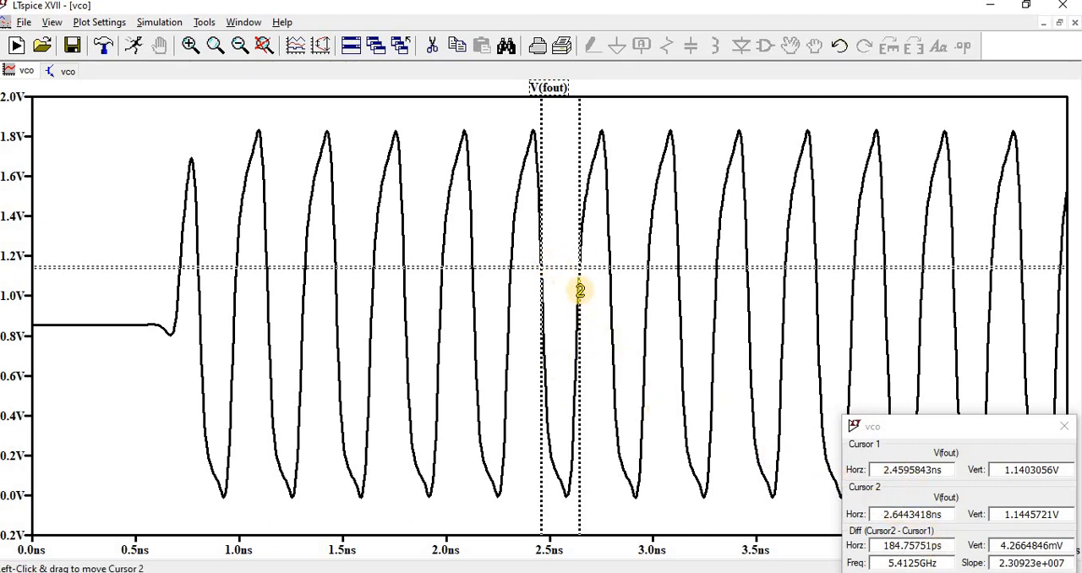
pyautogui.moveTo(540, 269); pyautogui.dragTo(600, 269)
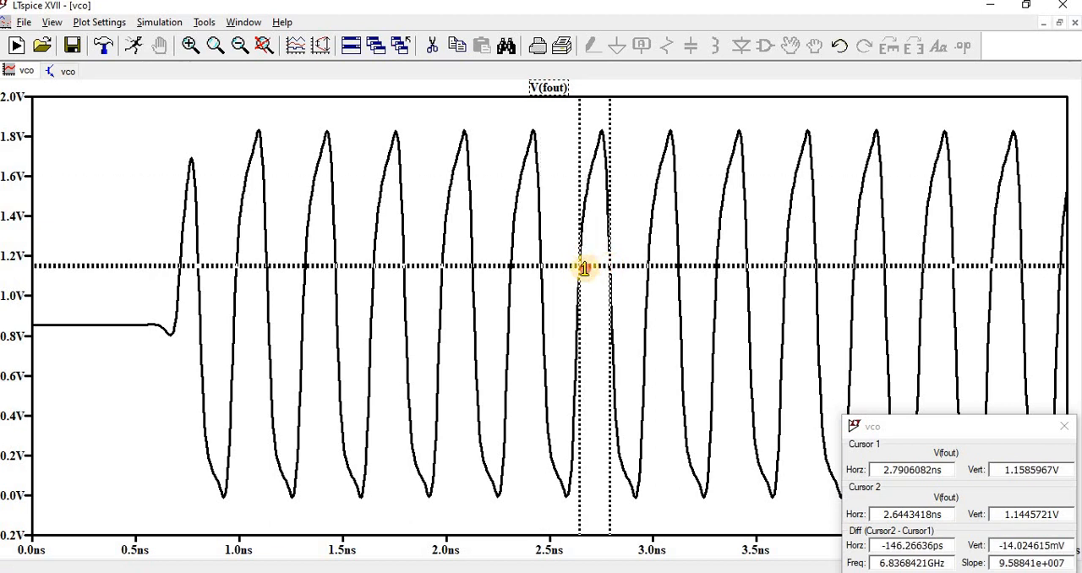
pyautogui.moveTo(583, 269); pyautogui.dragTo(545, 268)
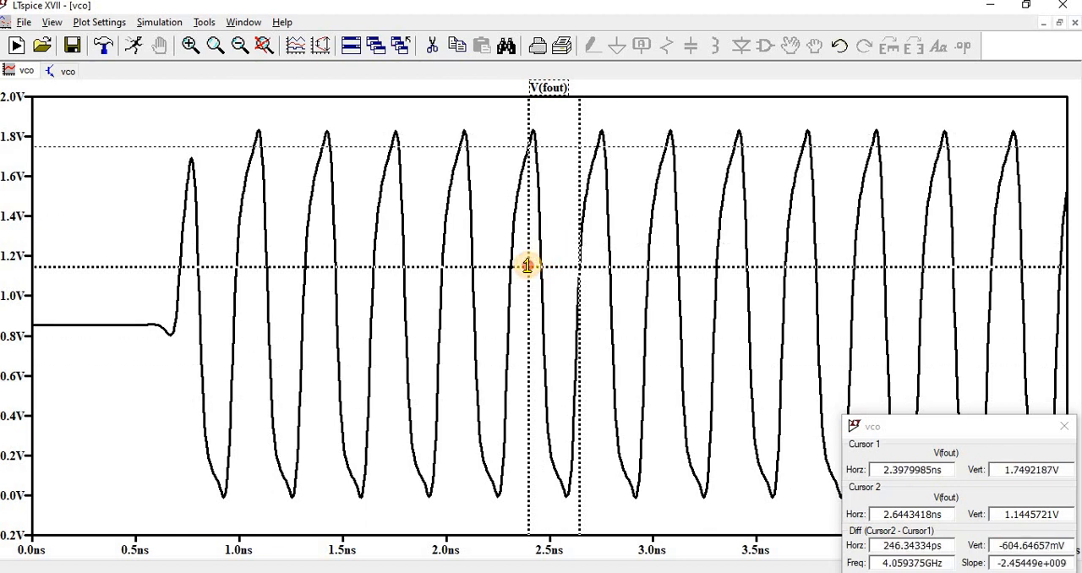
pyautogui.moveTo(529, 267); pyautogui.dragTo(511, 271)
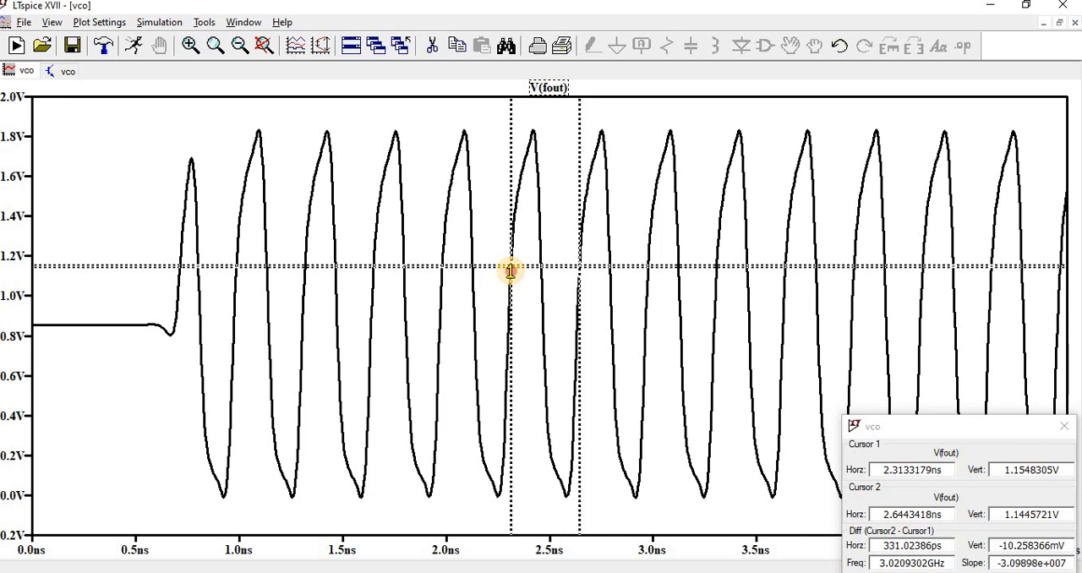
pyautogui.moveTo(510, 271); pyautogui.dragTo(549, 256)
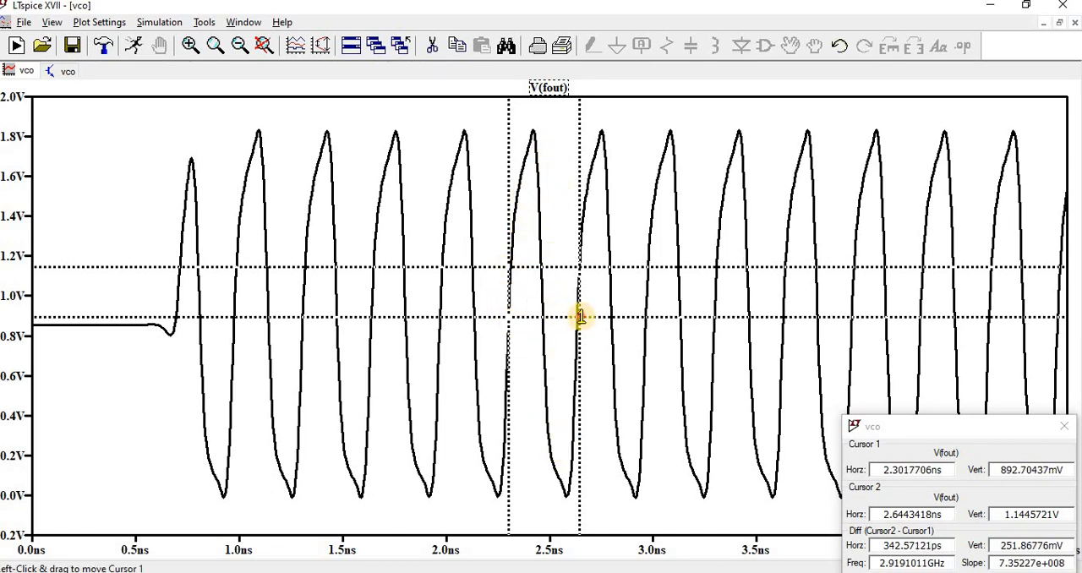
pyautogui.moveTo(581, 317); pyautogui.dragTo(514, 275)
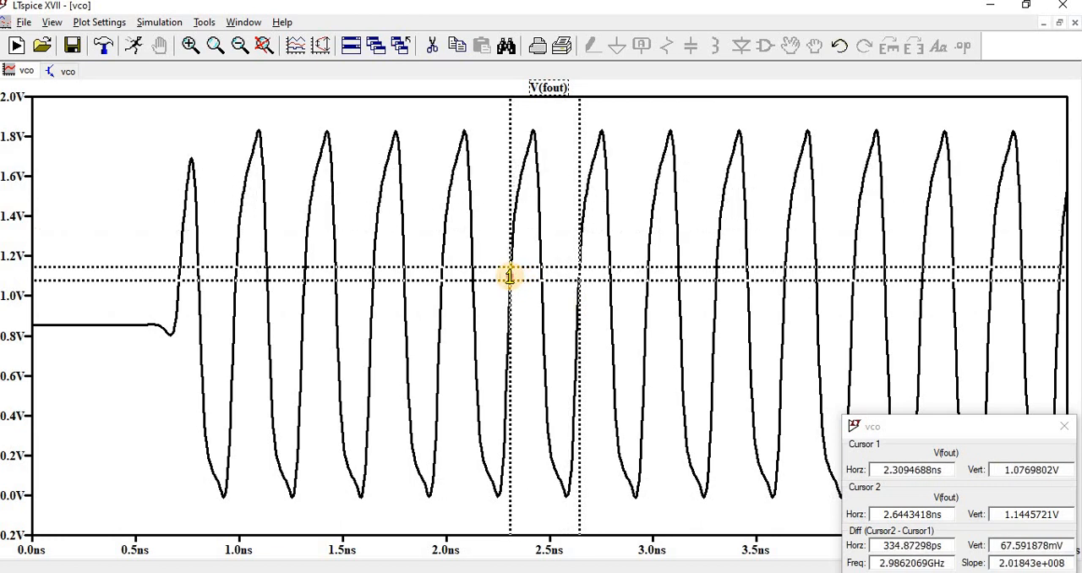
pyautogui.moveTo(510, 275); pyautogui.dragTo(521, 205)
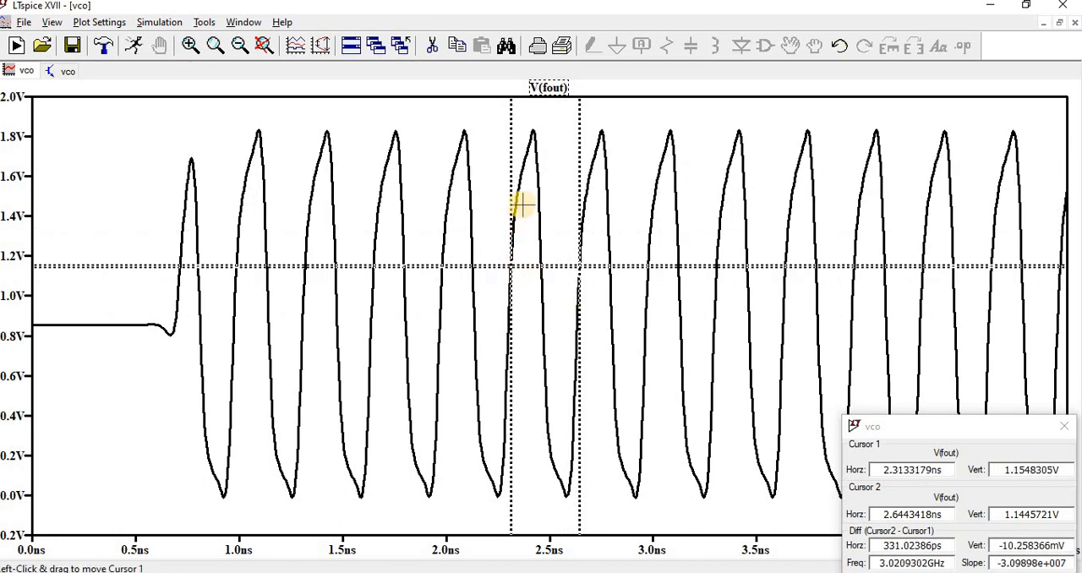